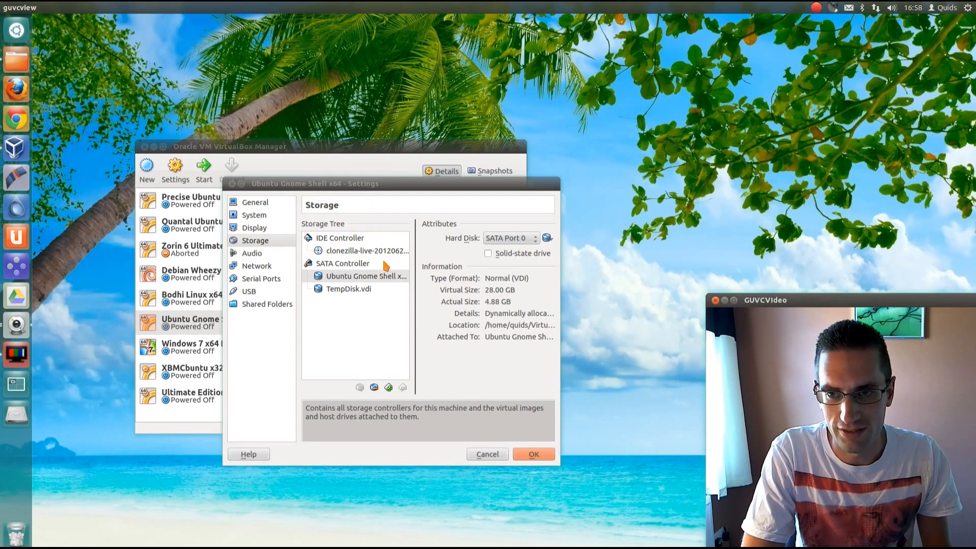
Review the machine's original 28 GB disk in Storage settings and close Settings
click(366, 276)
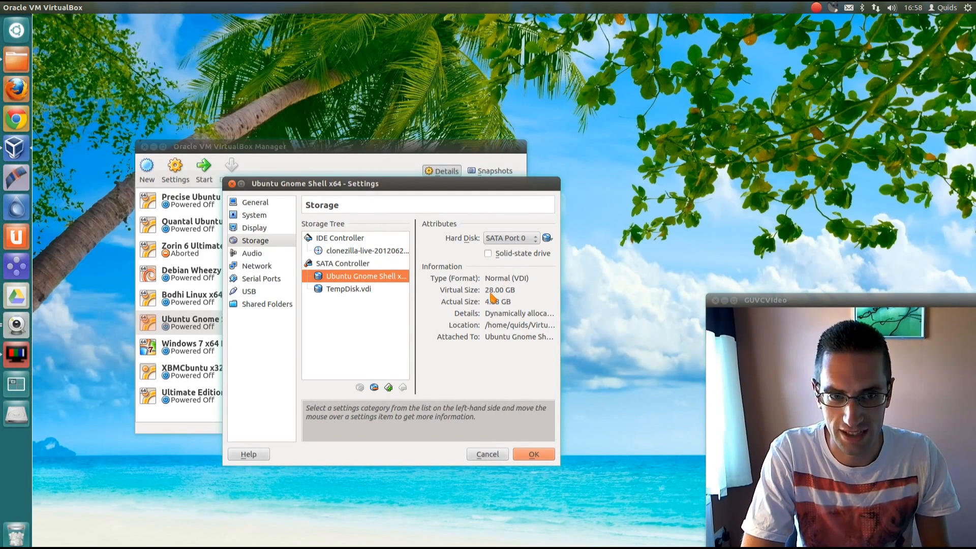
click(349, 288)
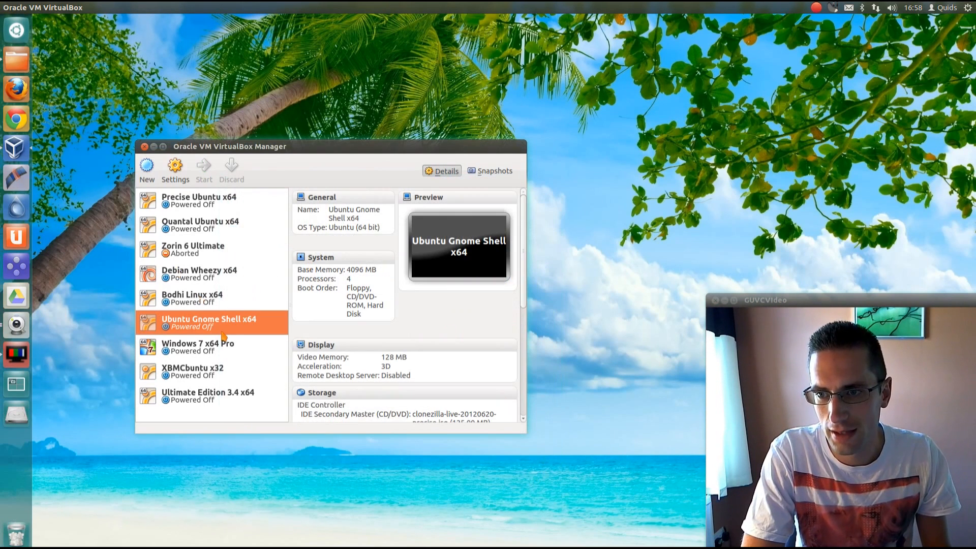
mouse_move(203, 166)
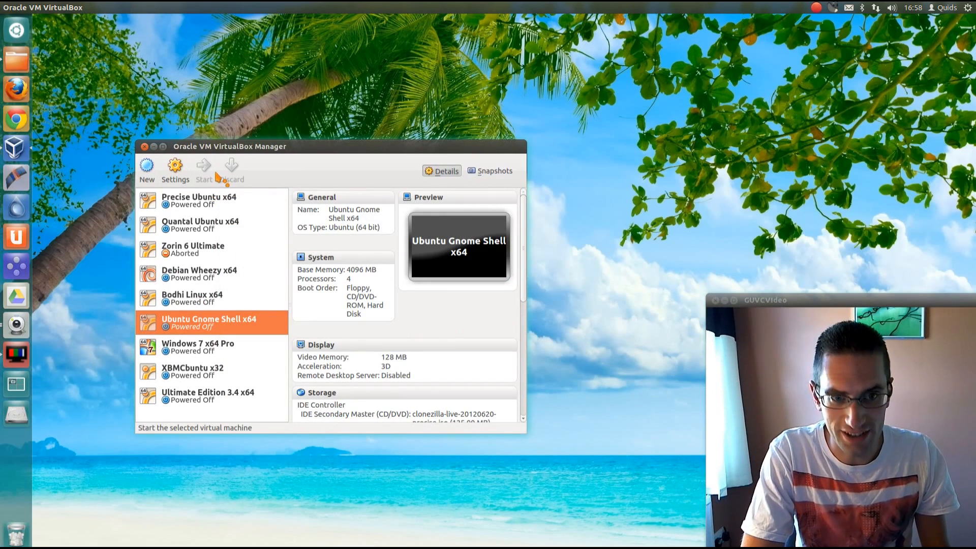
Start the VM into Clonezilla with en_US English, untouched keymap and Start_Clonezilla mode
click(203, 168)
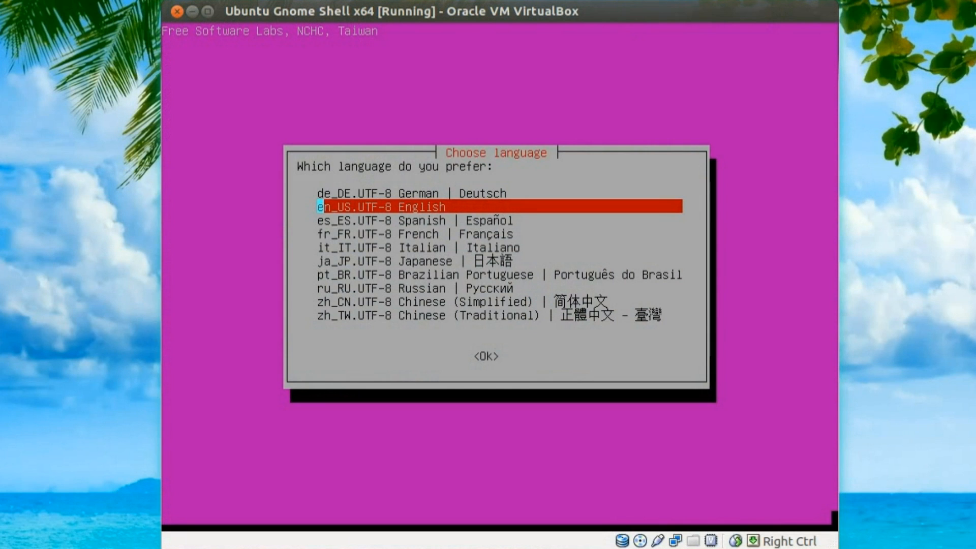
key(Enter)
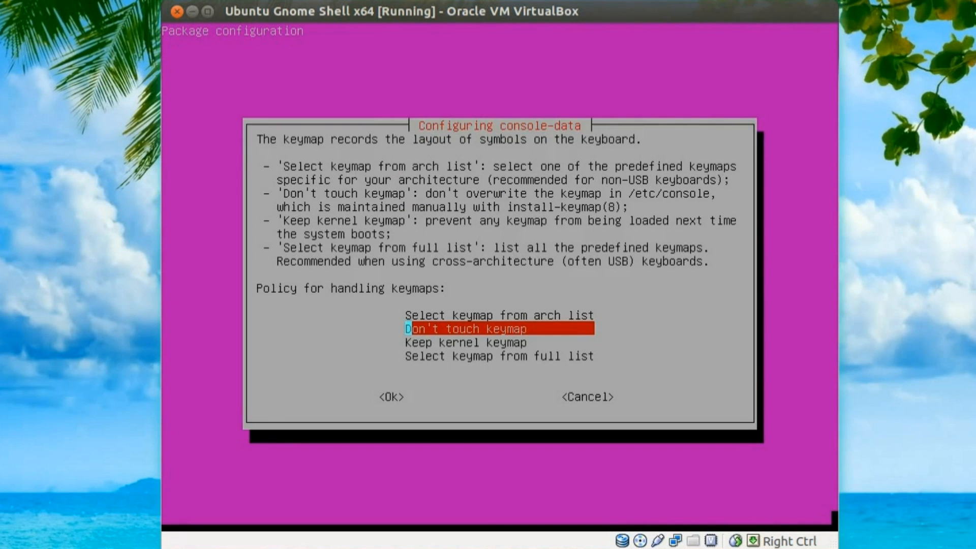
click(390, 396)
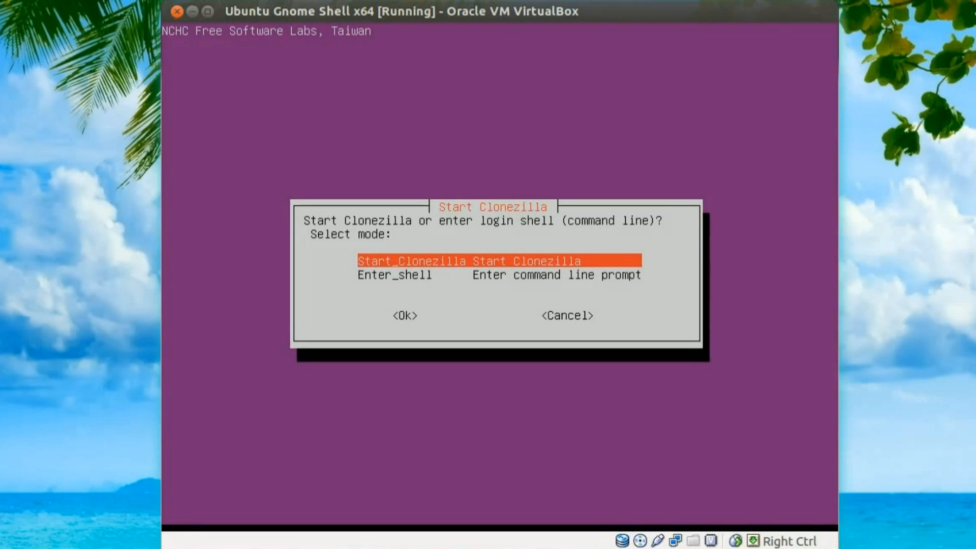
click(405, 315)
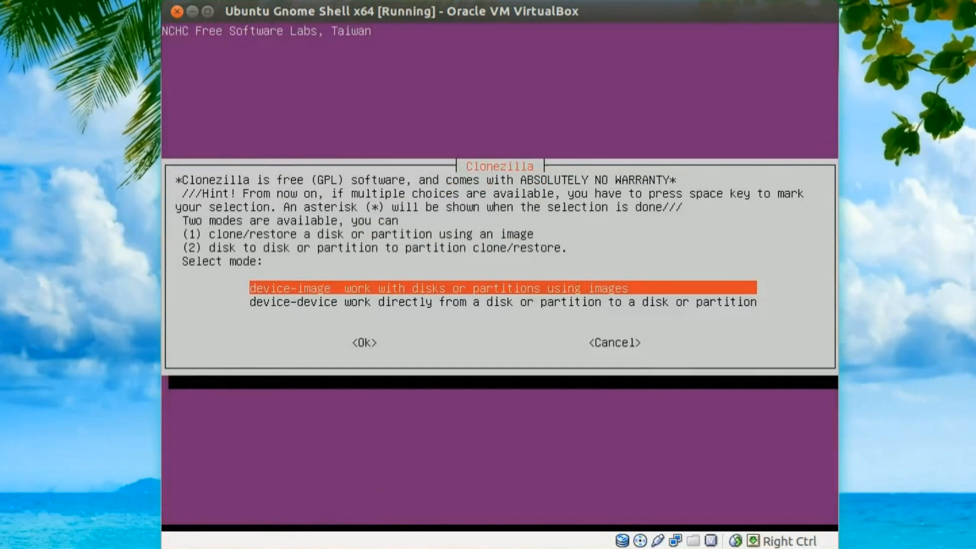
key(Down)
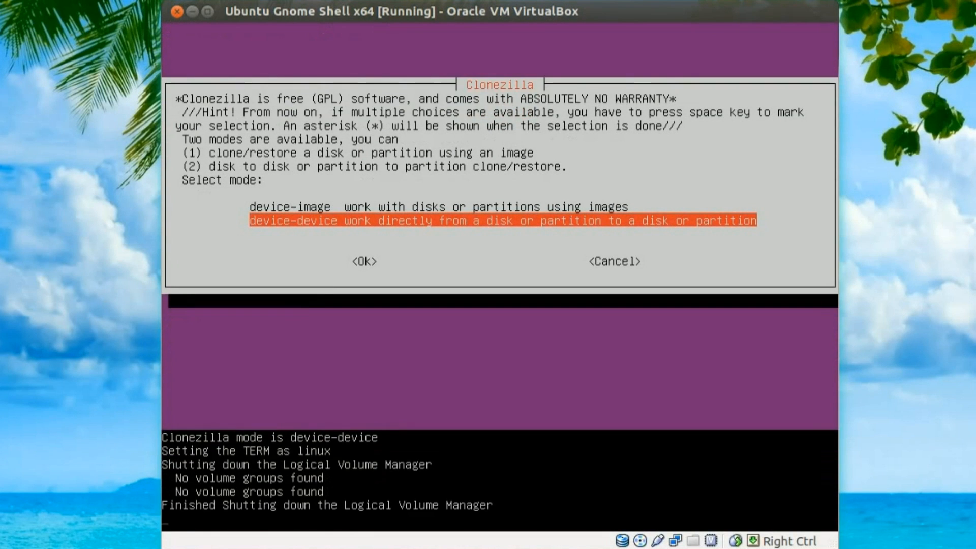
click(363, 261)
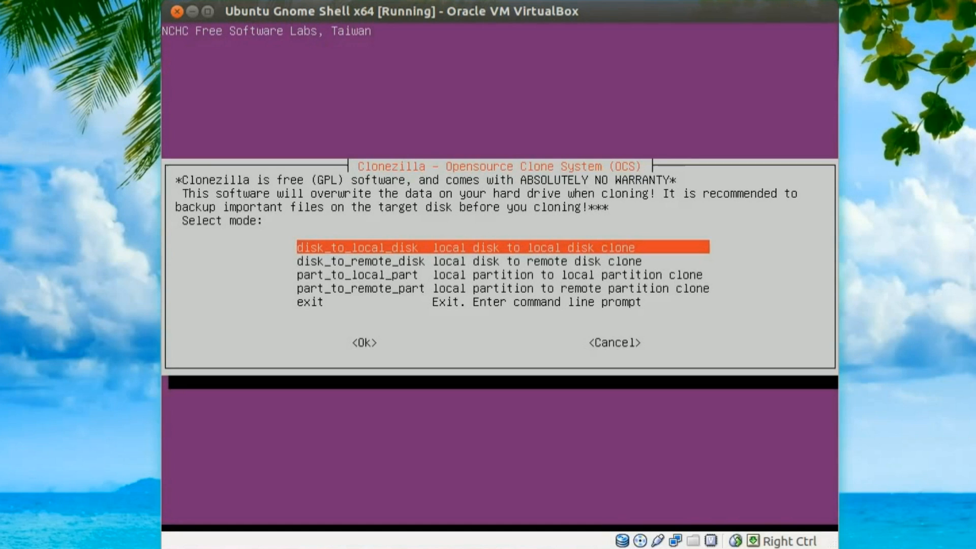
Choose disk_to_local_disk with 30.1GB sda as source and 85.9GB sdb as target
click(363, 342)
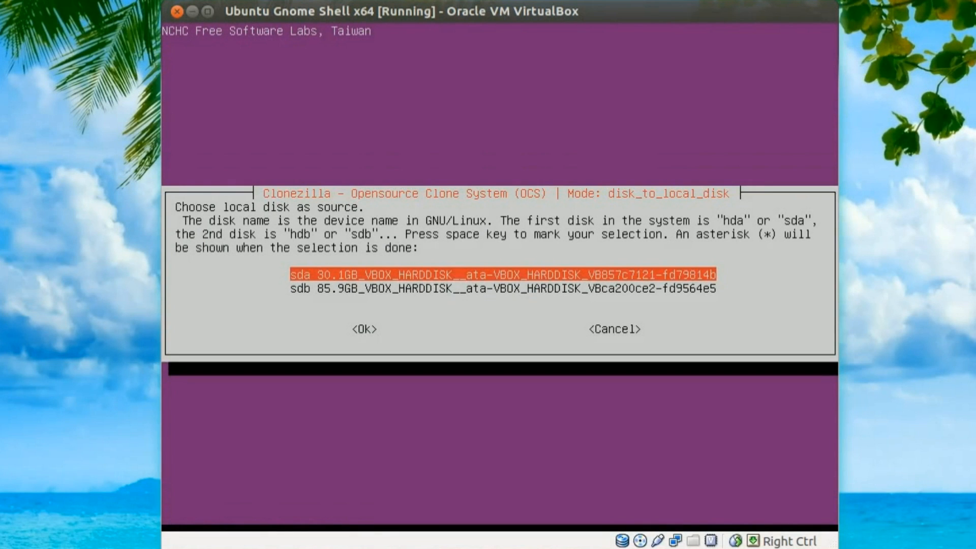
click(364, 329)
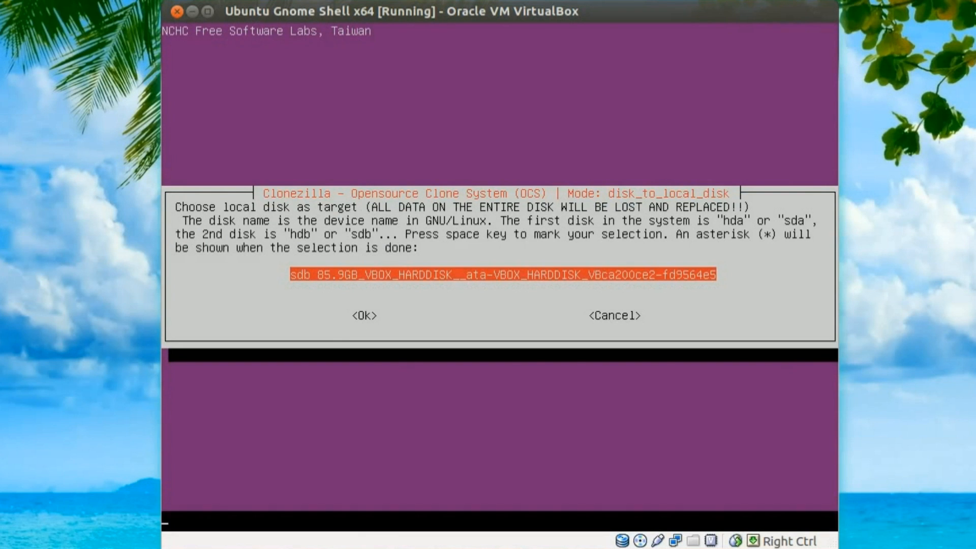
click(363, 316)
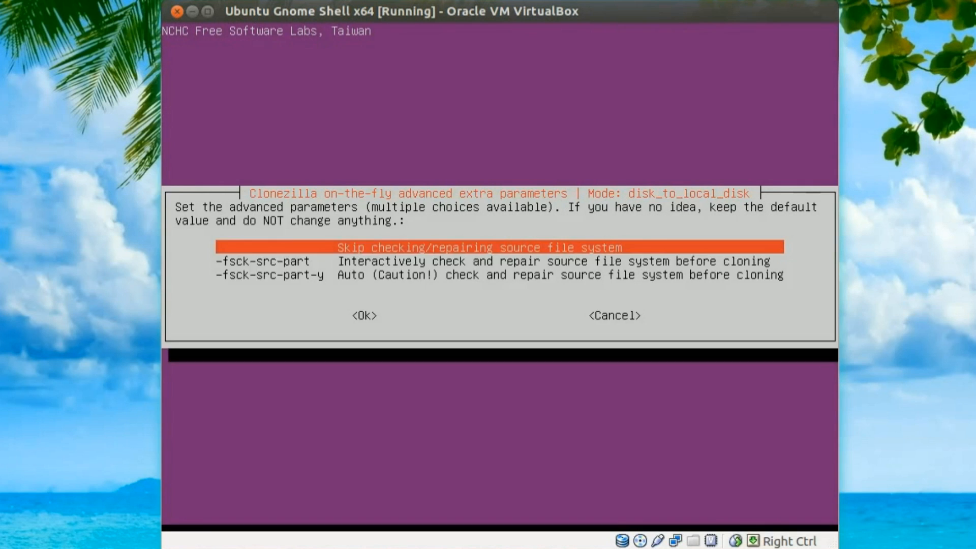
Skip the source filesystem check and select -k1 proportional partition table creation
click(364, 315)
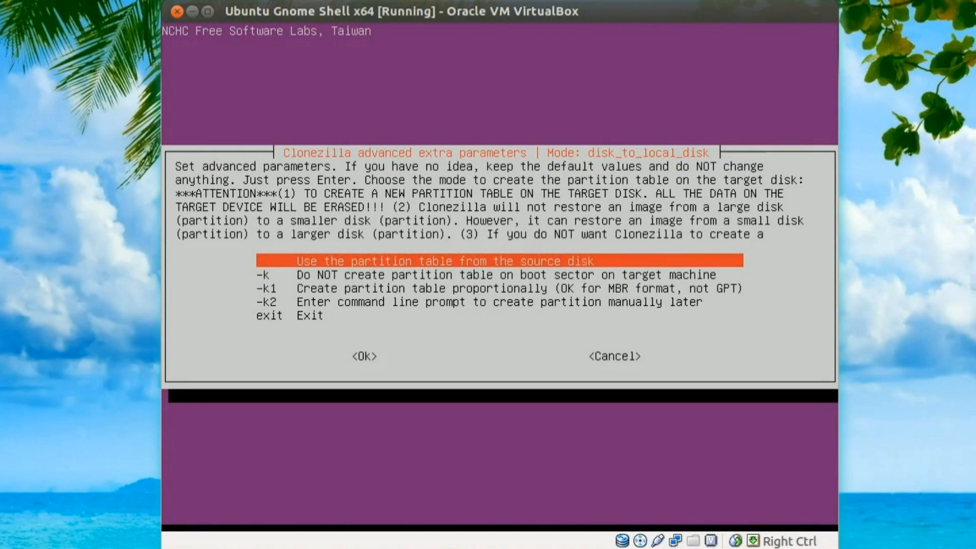
key(Down)
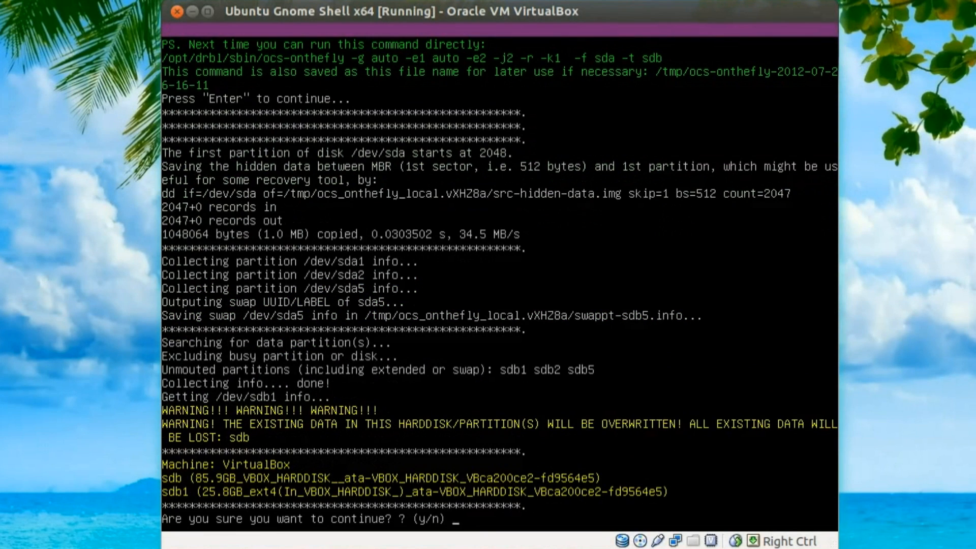
Confirm cloning with y, then save Storage with only TempDisk.vdi attached and boot Ubuntu
text(y)
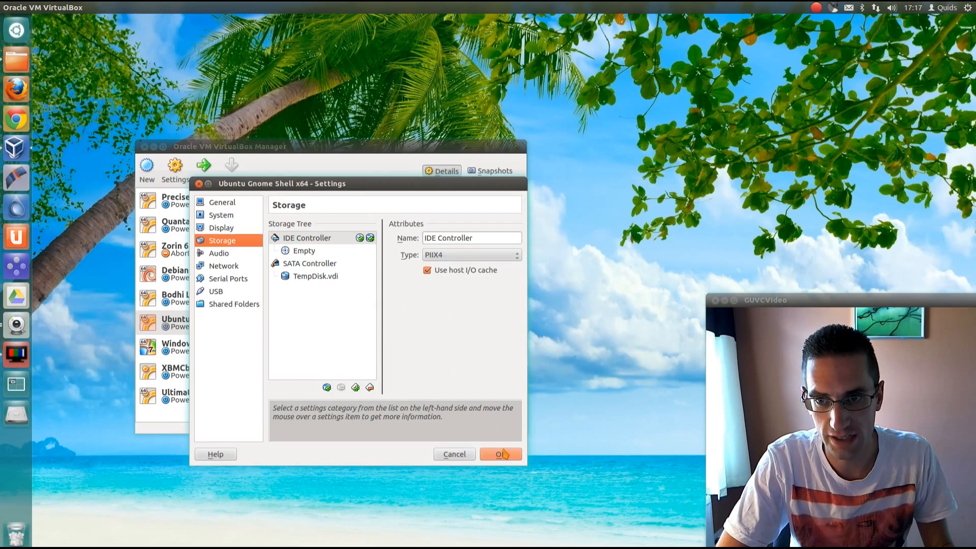
click(501, 453)
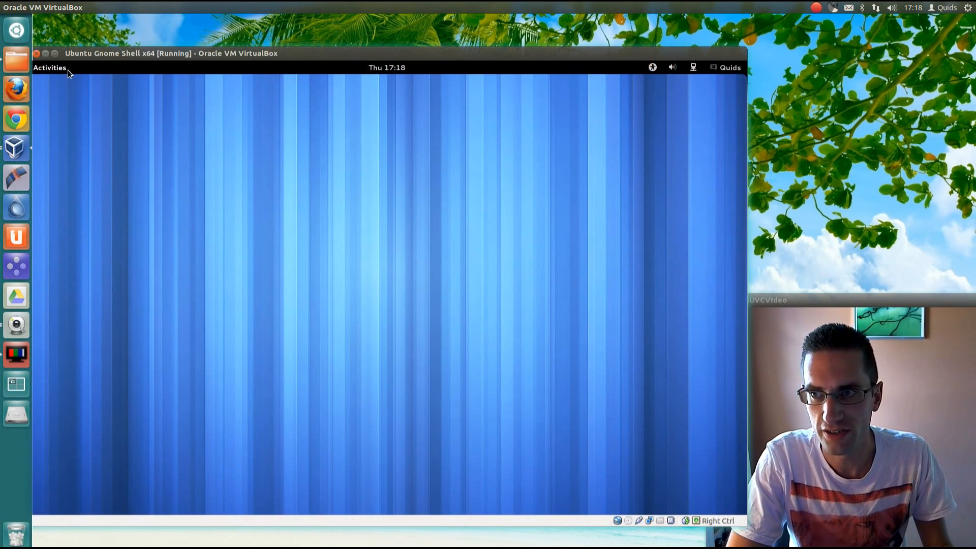
Check the Home folder's properties showing about 65 GB free space, then close them
click(49, 67)
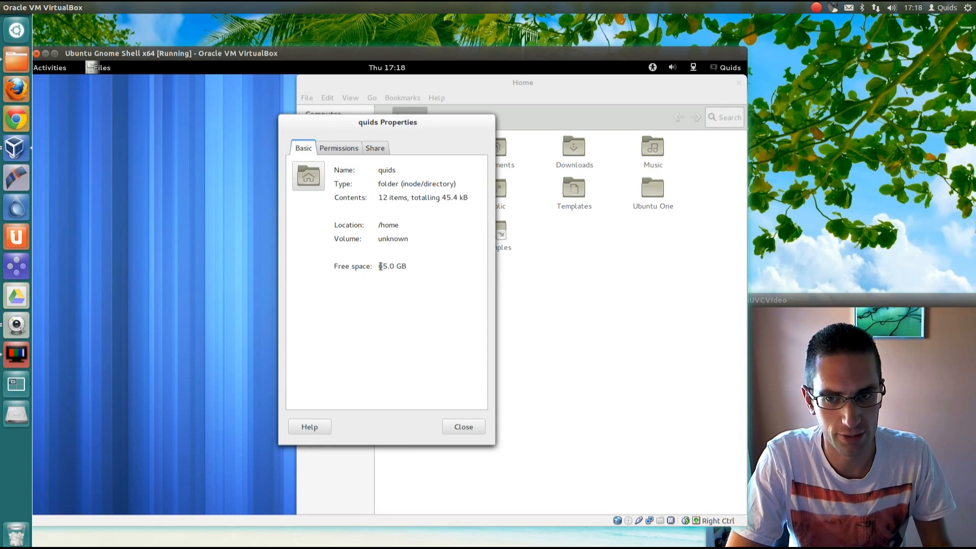
click(463, 426)
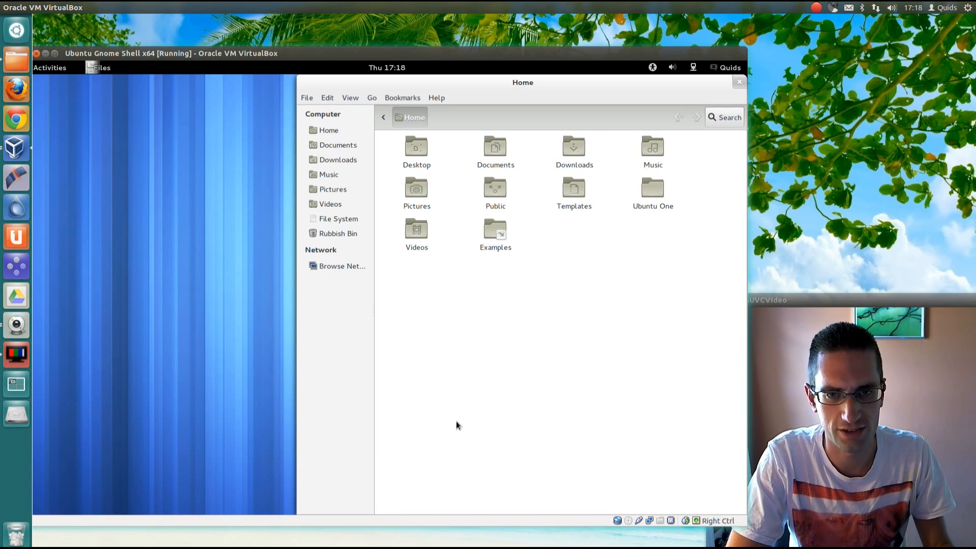